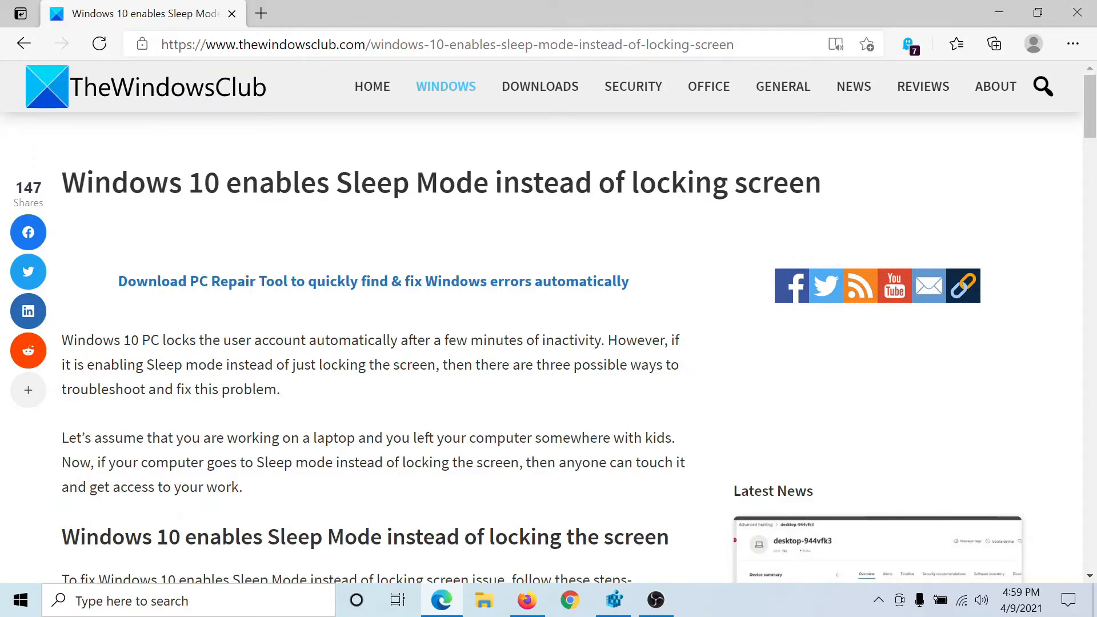
mouse_move(852, 194)
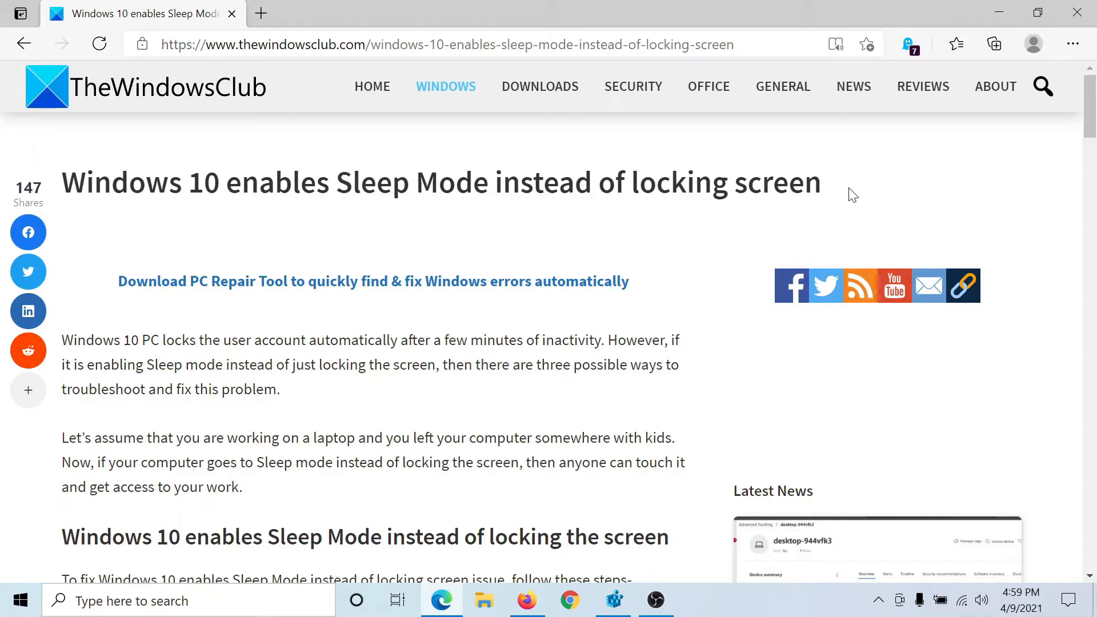
mouse_move(829, 187)
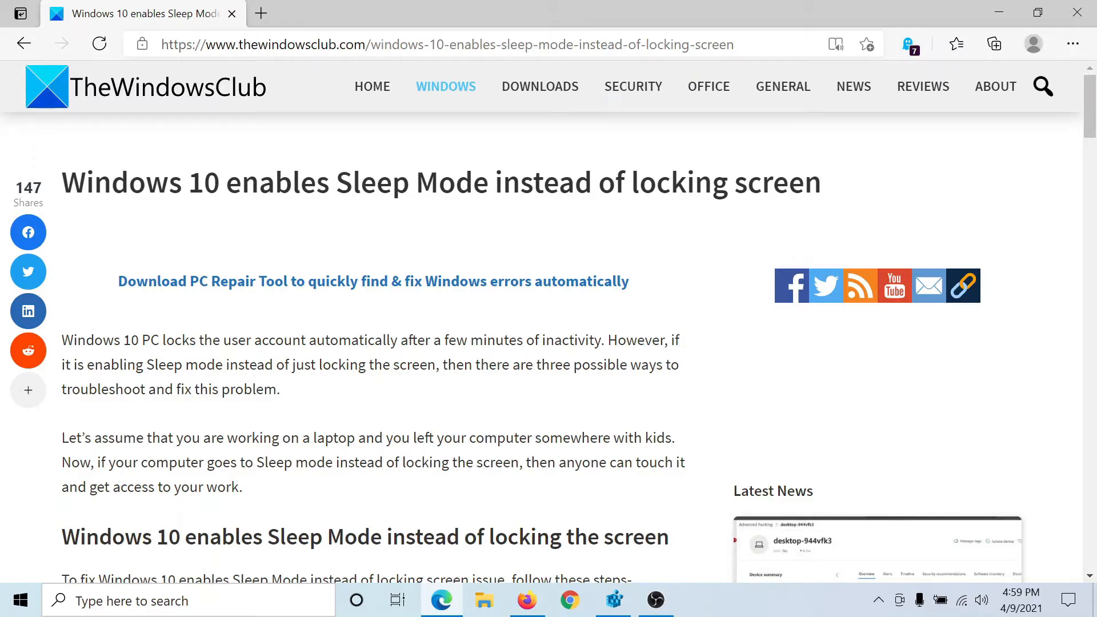
Scroll the TheWindowsClub article down to its numbered list of three fixes
scroll(down, 3)
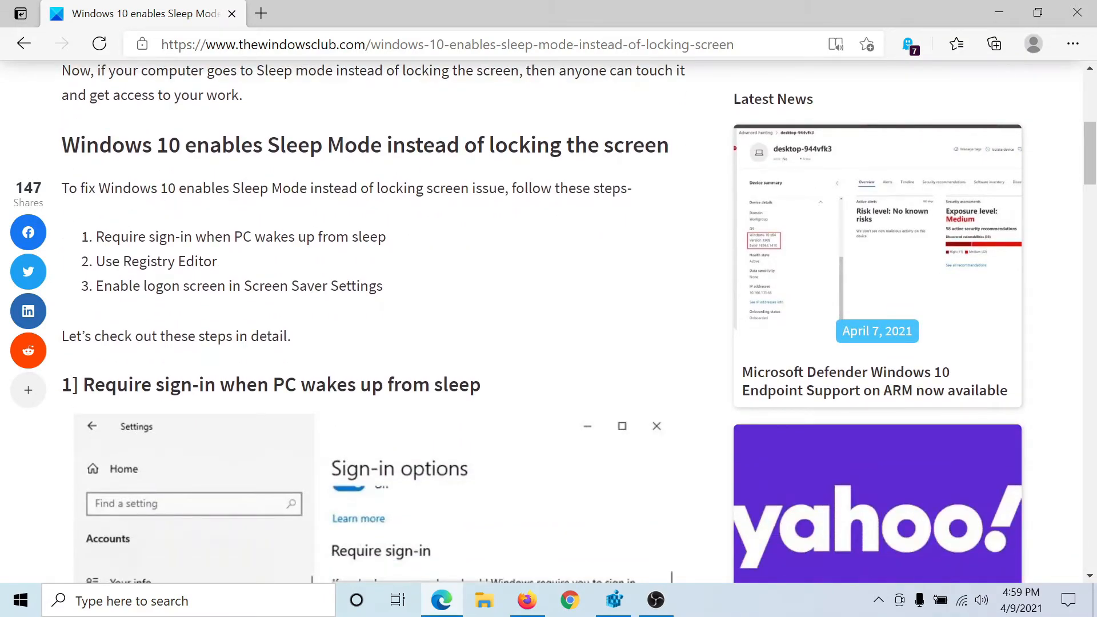
mouse_move(394, 242)
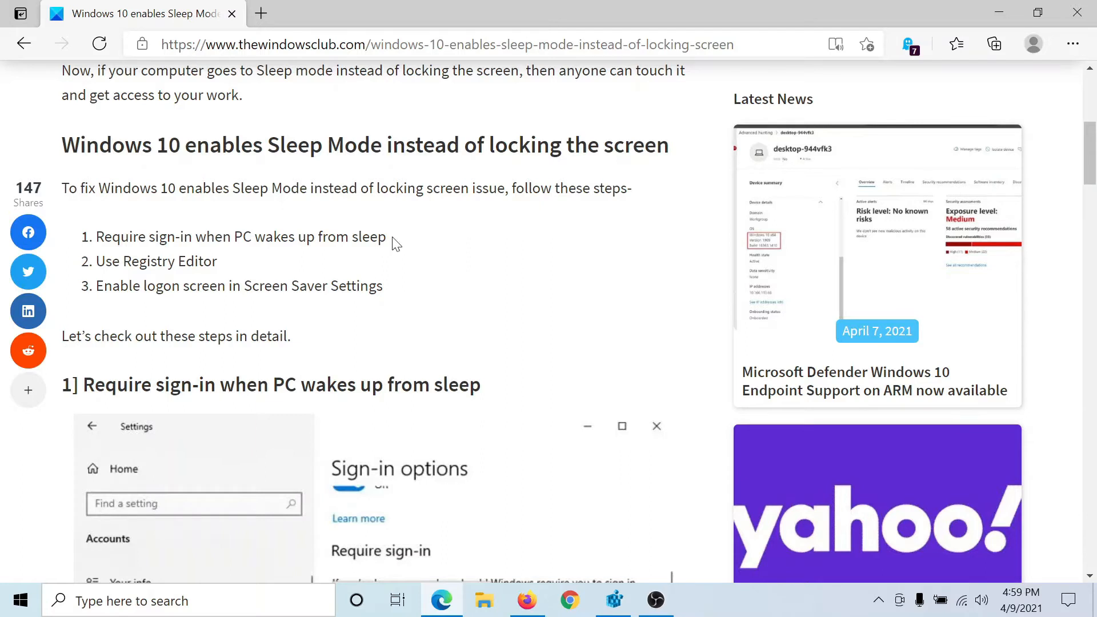
mouse_move(193, 456)
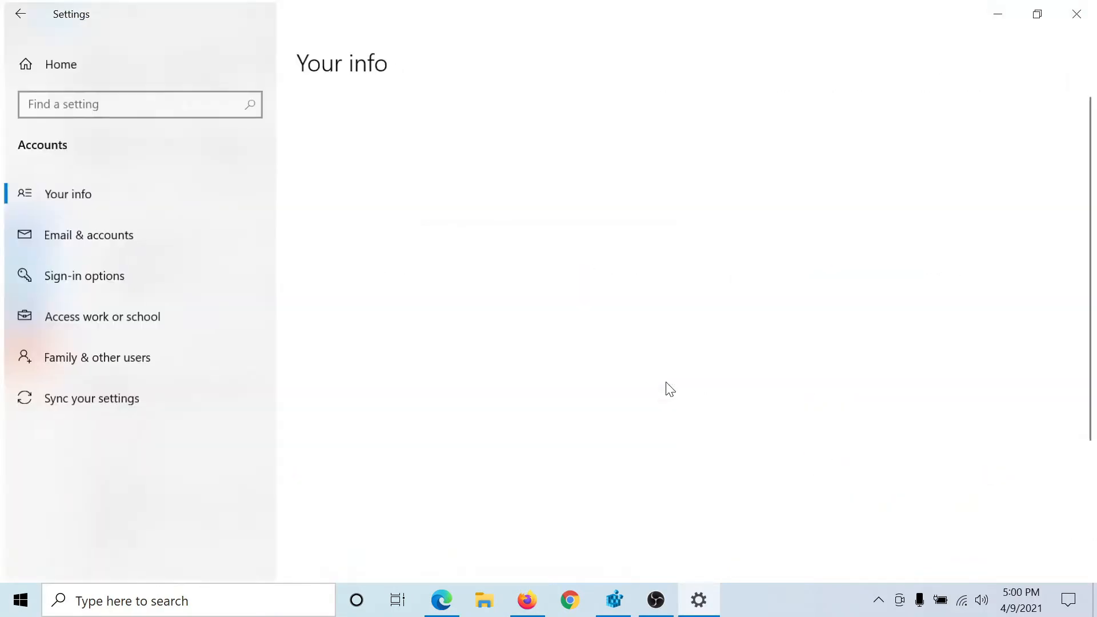
On Sign-in options, set Require sign-in to 'When PC wakes up from sleep'
click(83, 275)
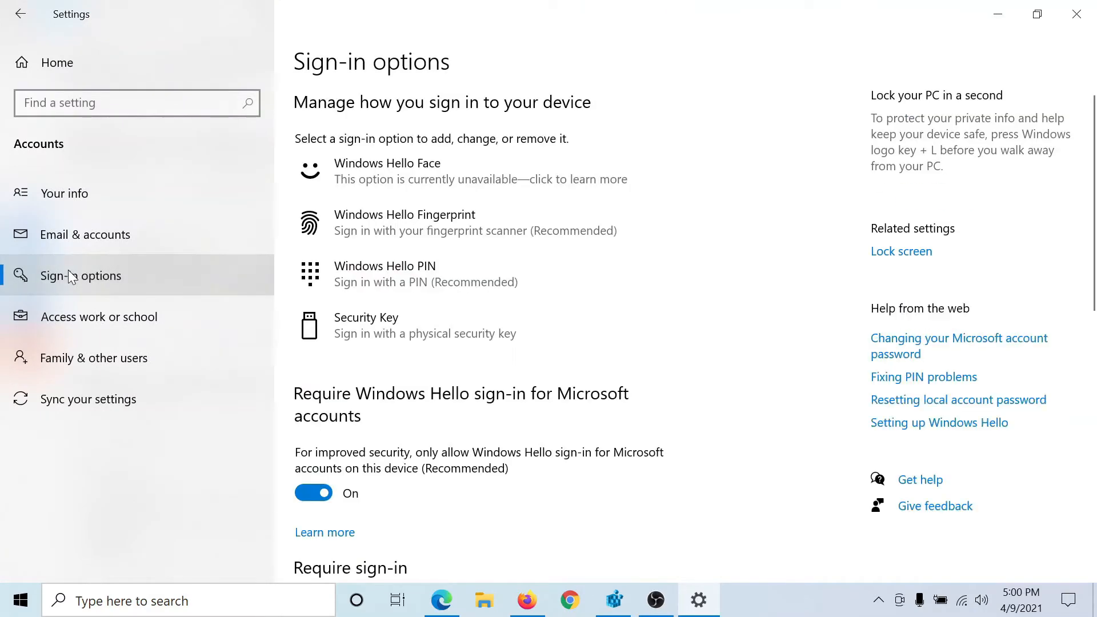
scroll(down, 3)
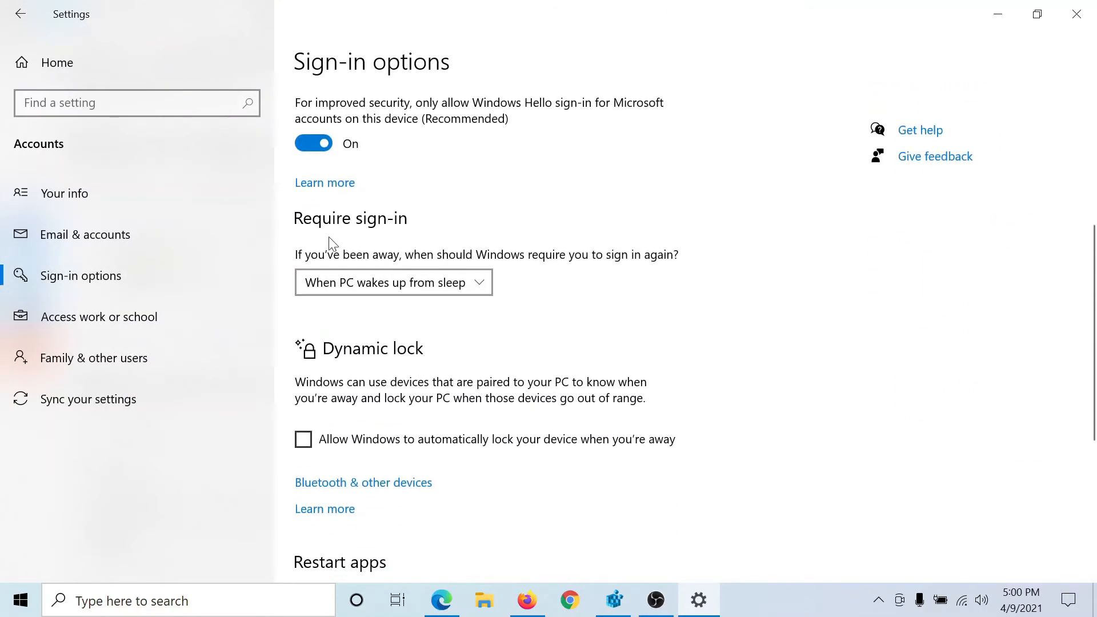
mouse_move(446, 268)
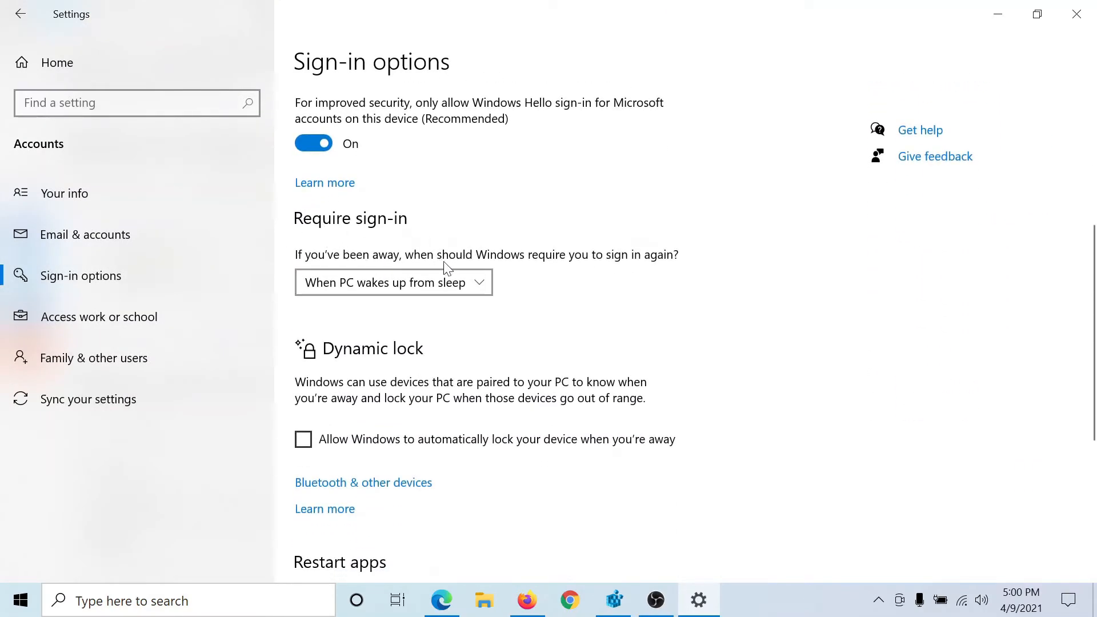
click(392, 282)
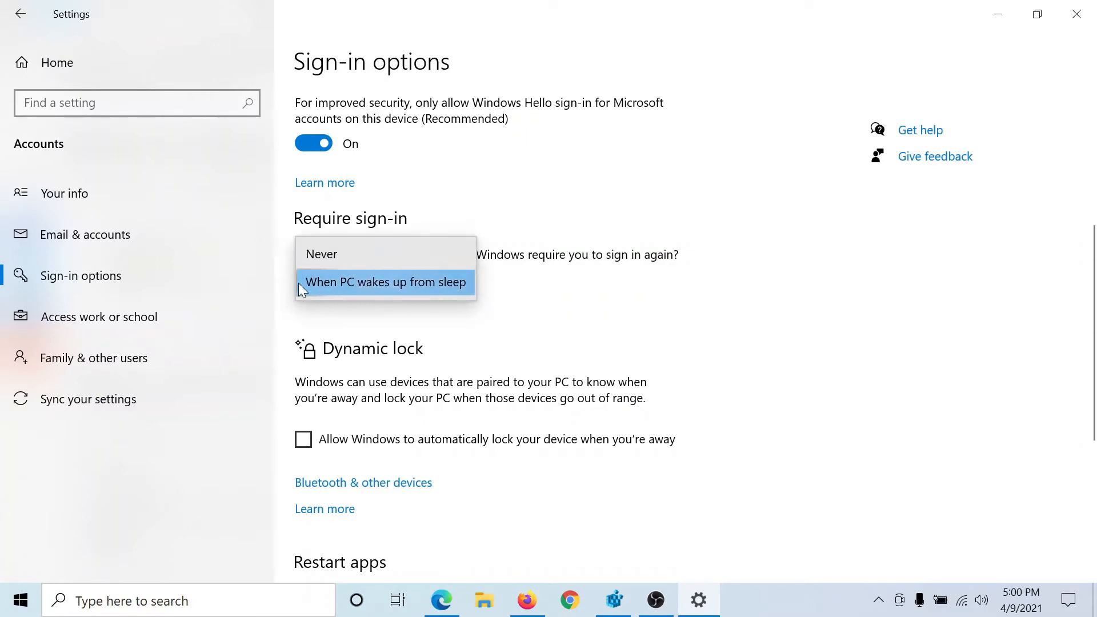
mouse_move(415, 292)
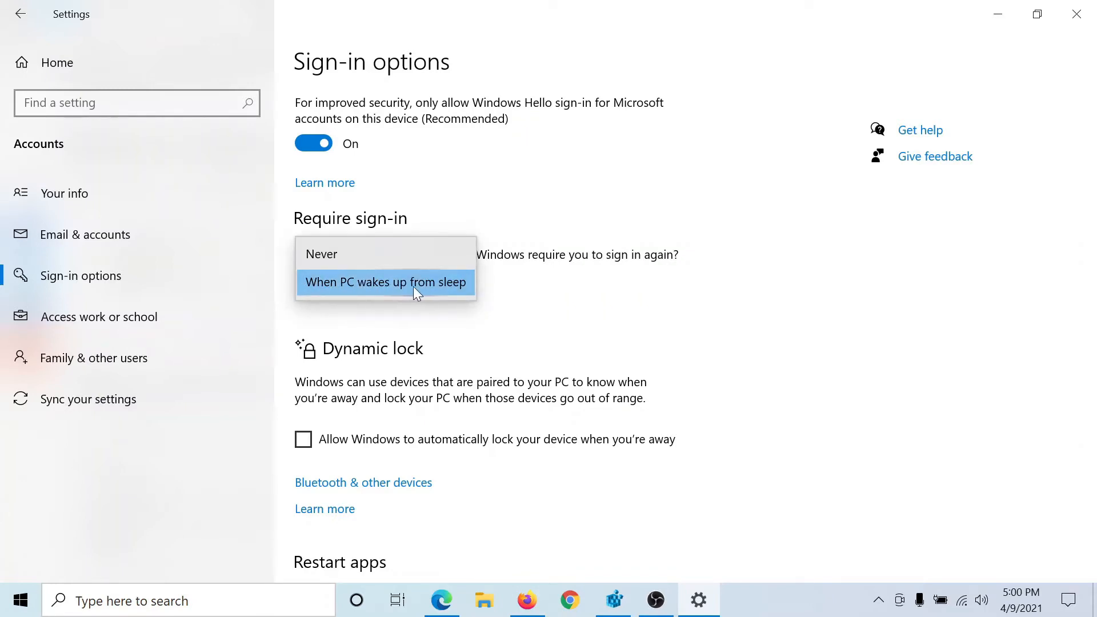
mouse_move(330, 289)
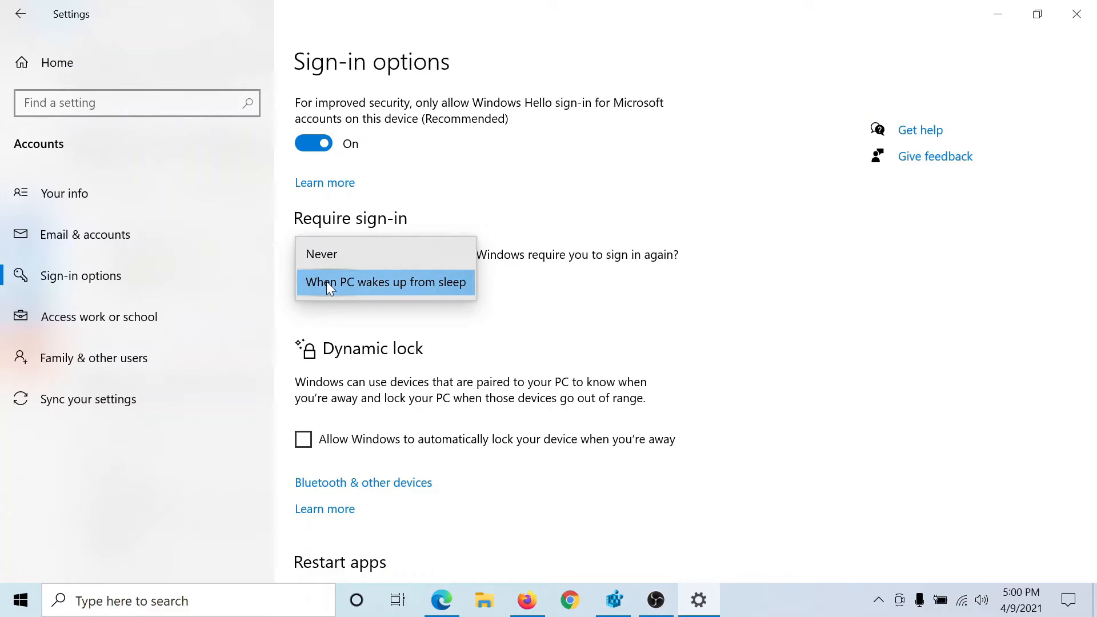
click(385, 282)
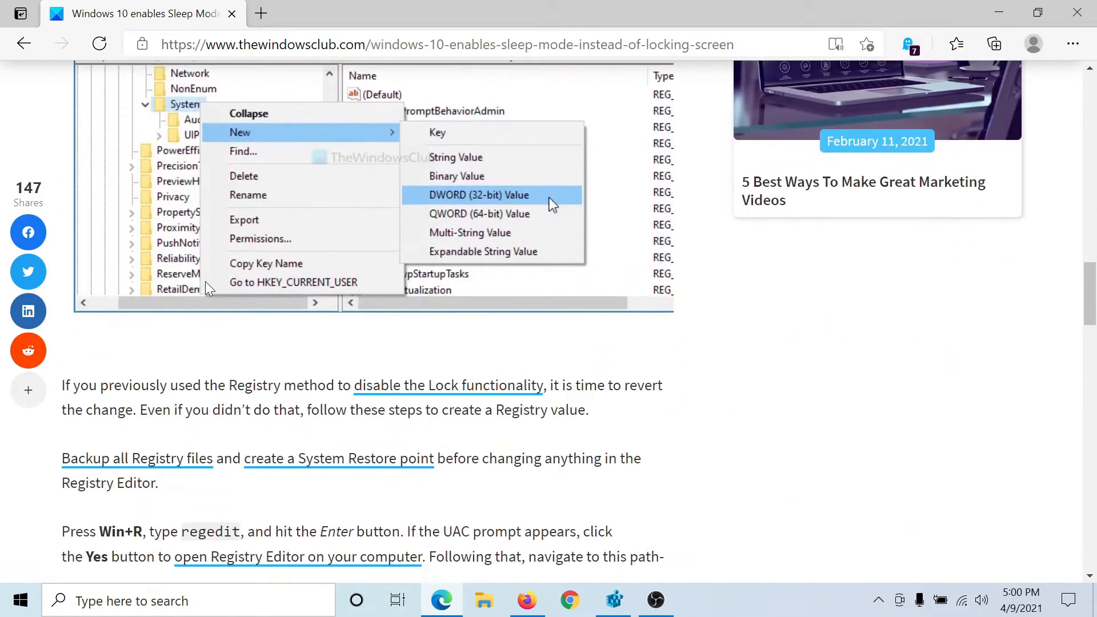
Bring up the Run box with Win+R to launch Registry Editor
key(Win+r)
text(regedit)
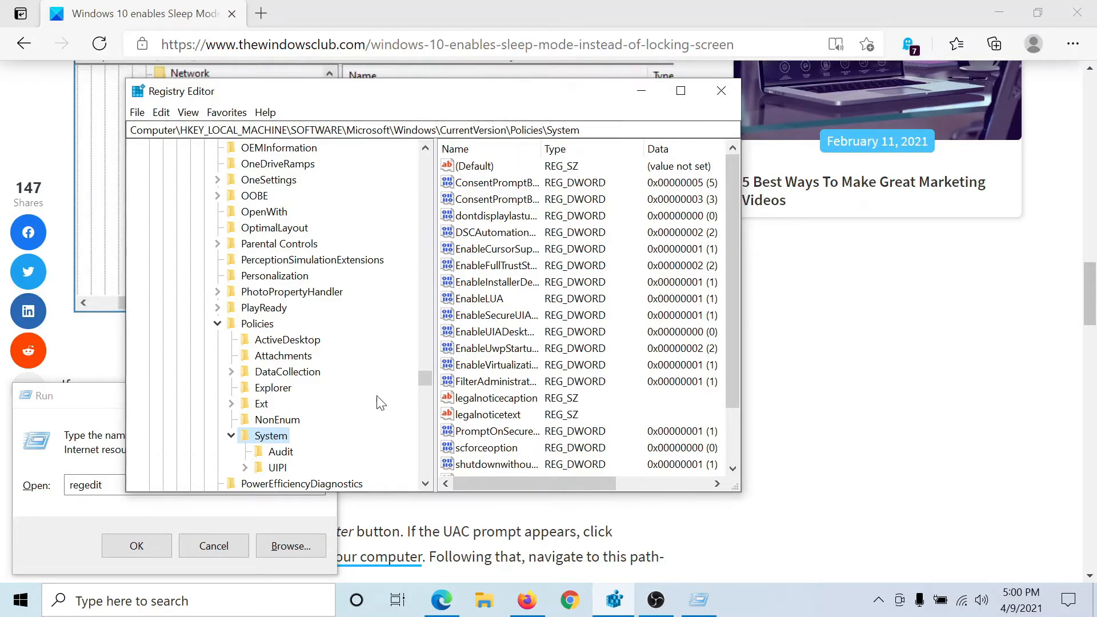
mouse_move(546, 315)
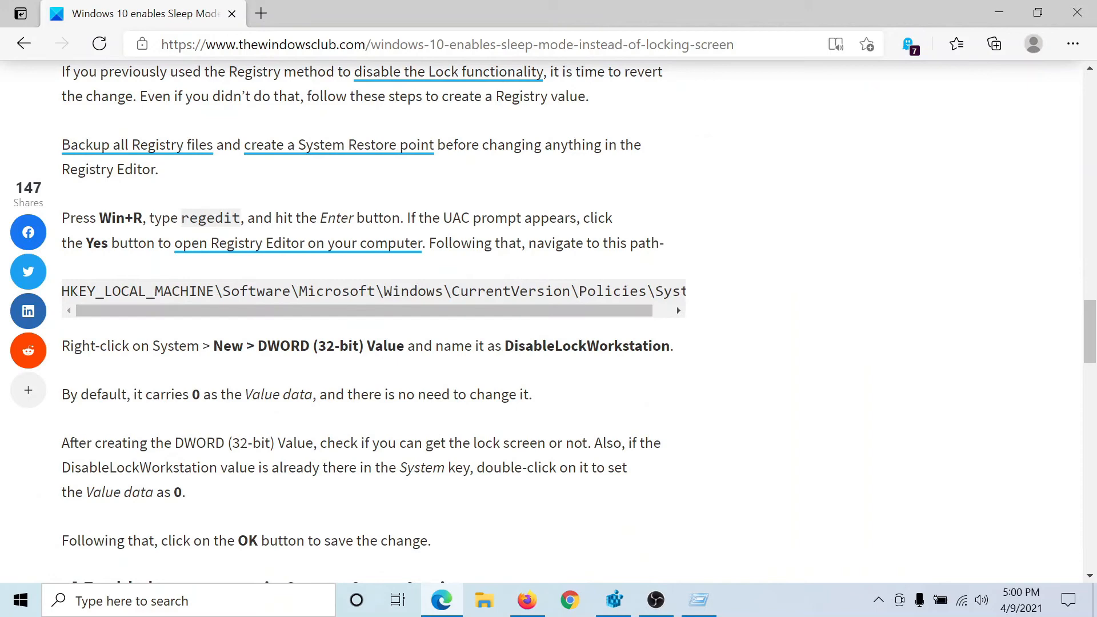
Select DisableLockWorkstation in the article and return to Registry Editor's Policies\System key
double_click(586, 345)
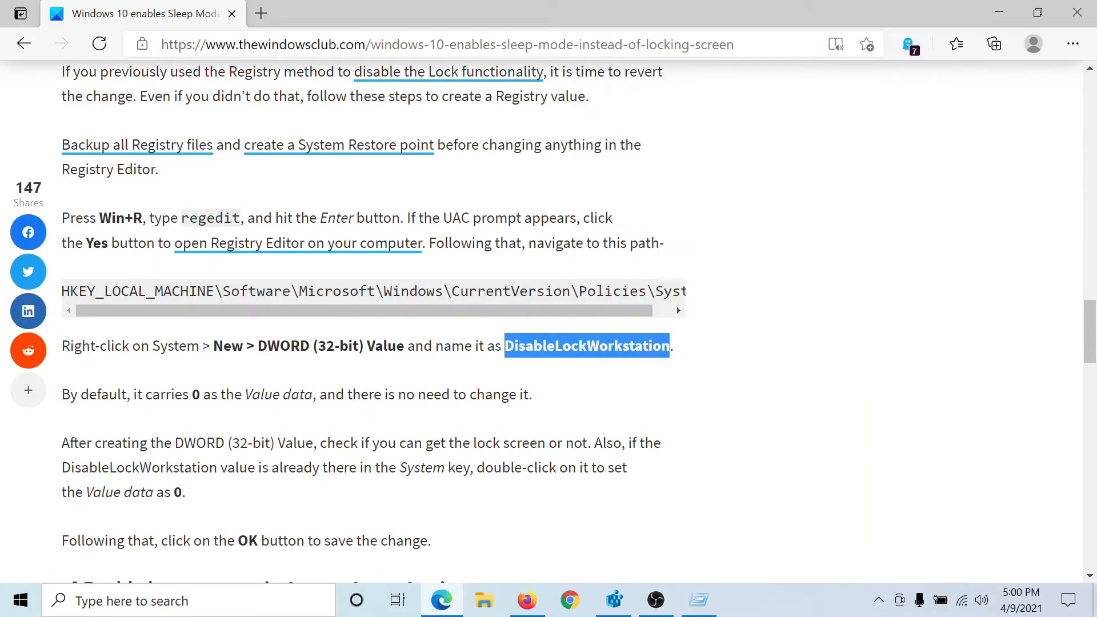
click(611, 600)
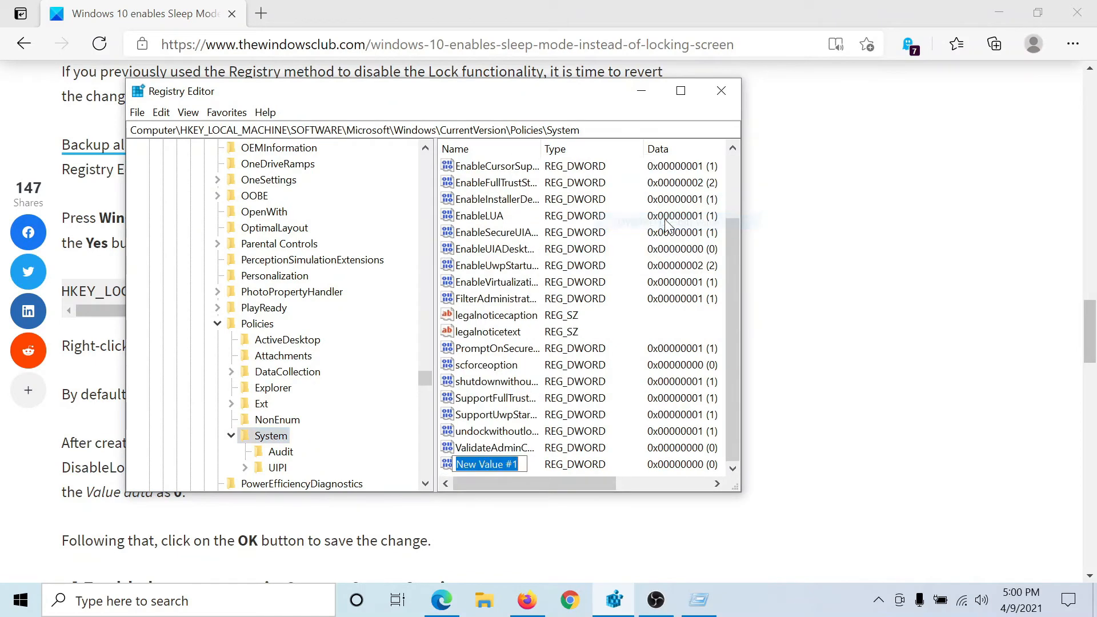
Rename the new DWORD value to DisableLockWorkstation, leaving its data at 0
right_click(488, 464)
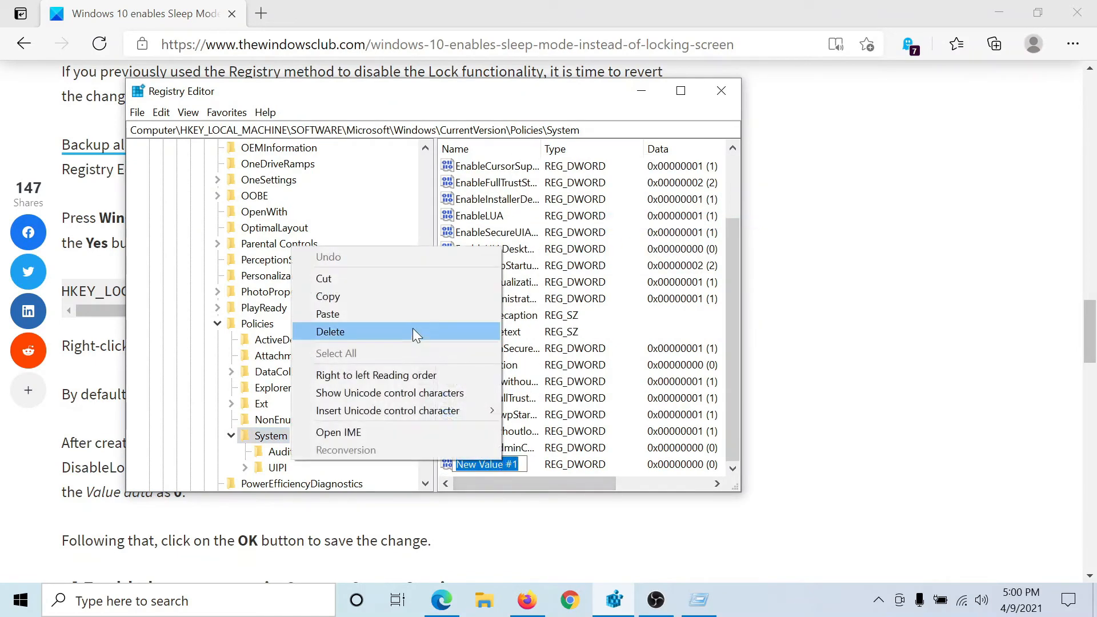
text(DisableLockWorkstation)
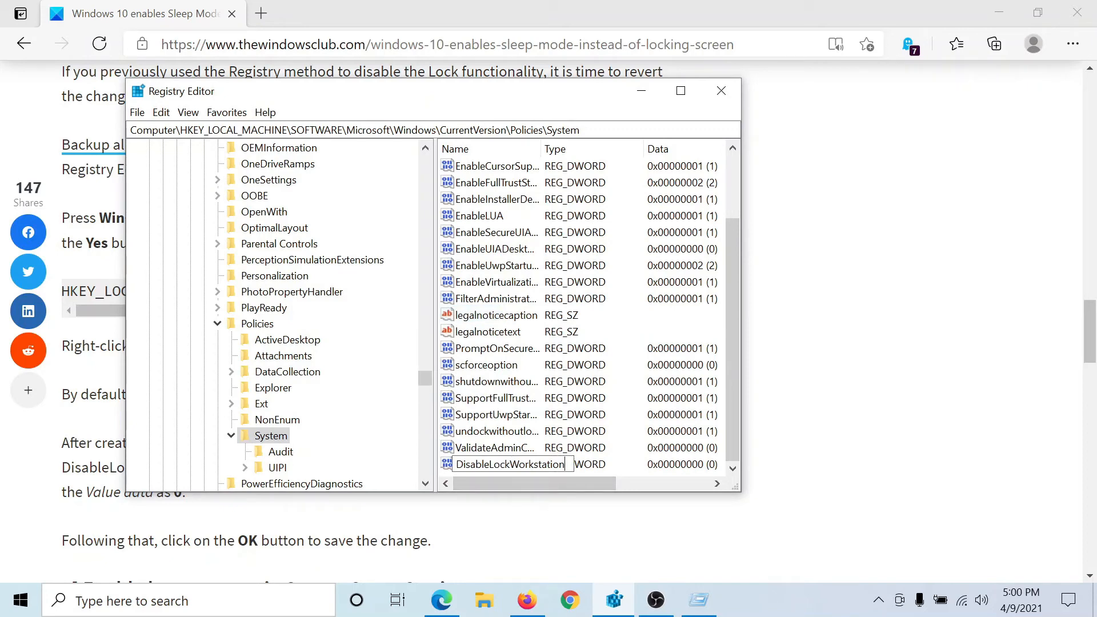
click(495, 413)
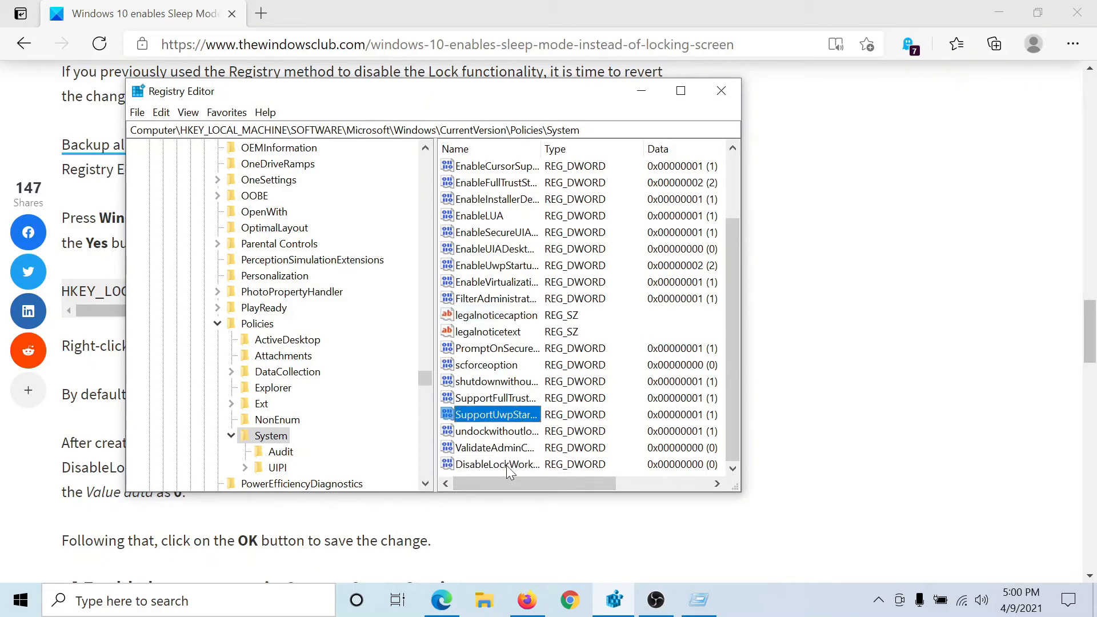
Edit DisableLockWorkstation and confirm its Value data reads 0 in hexadecimal
double_click(496, 463)
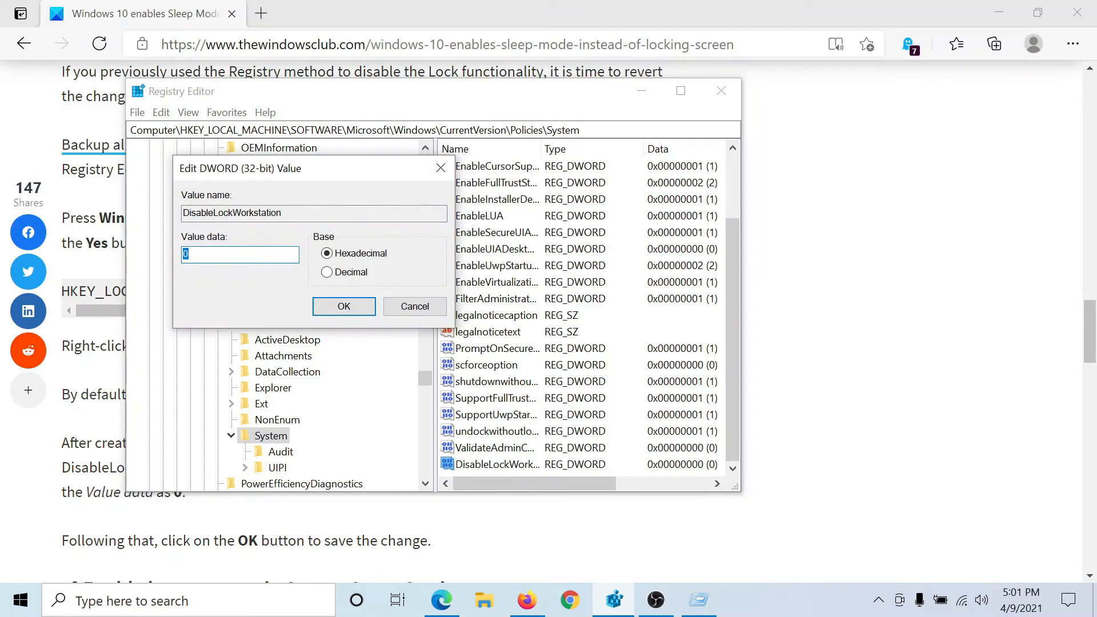
click(238, 254)
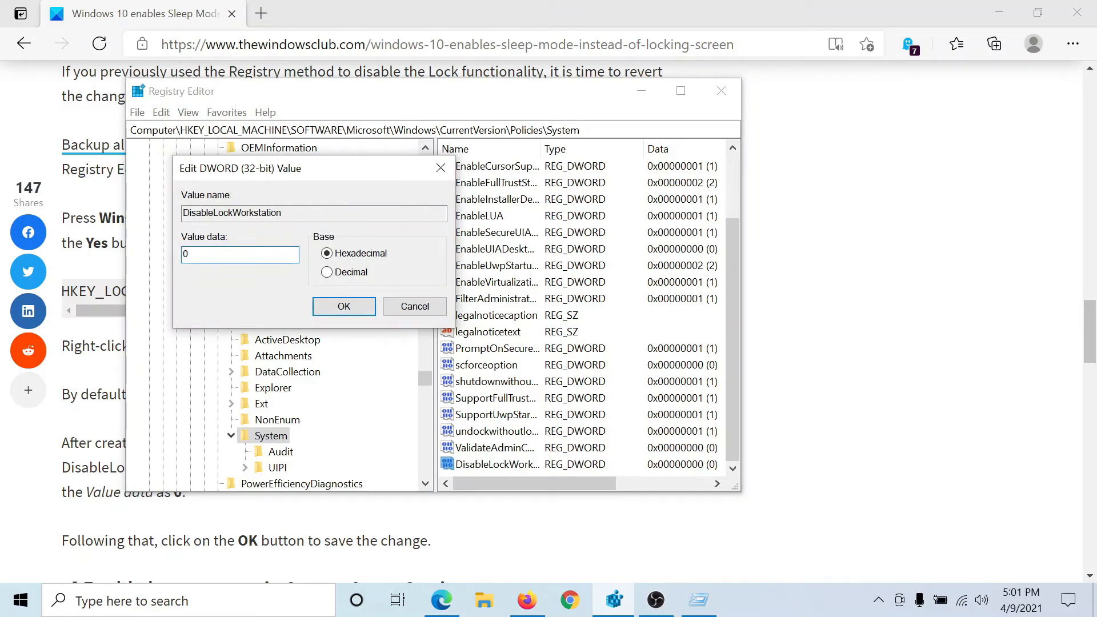
click(240, 253)
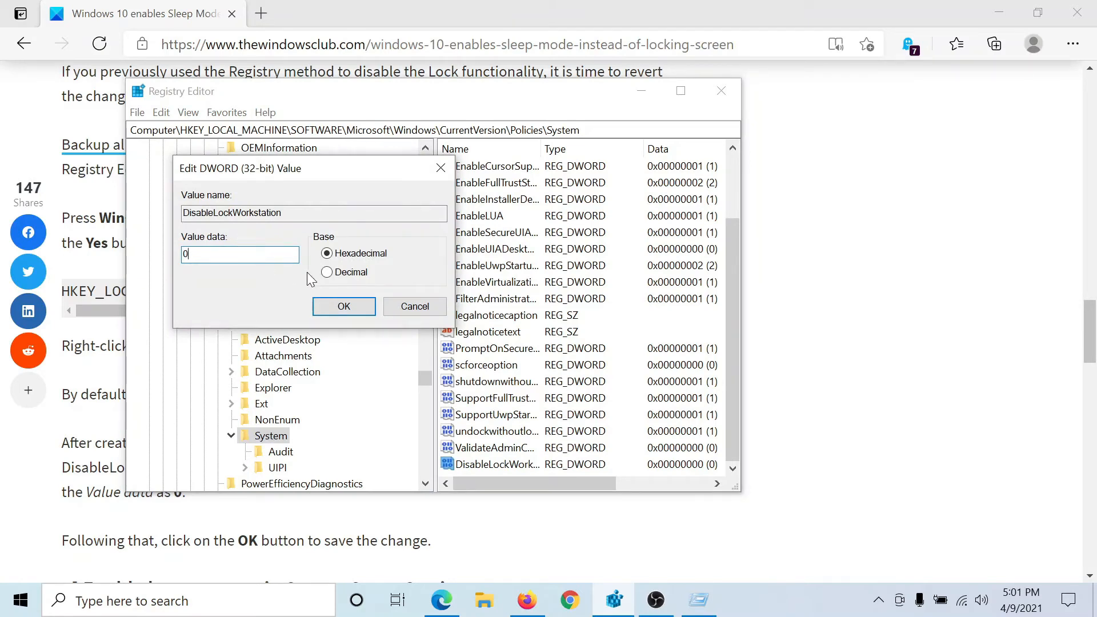